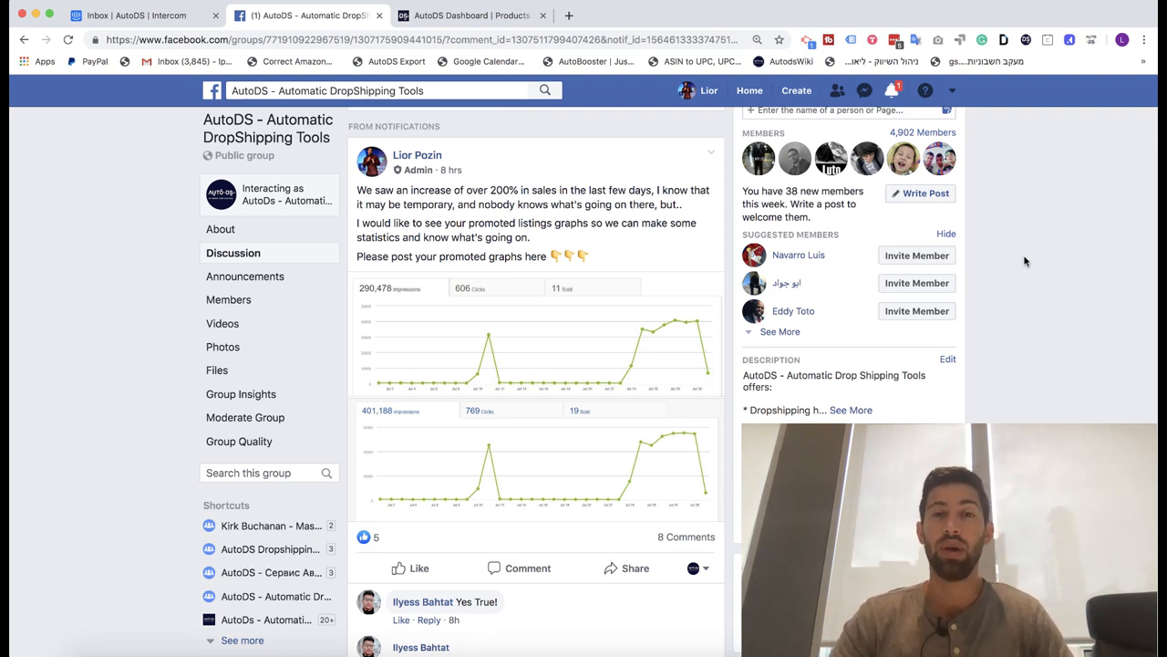
mouse_move(518, 236)
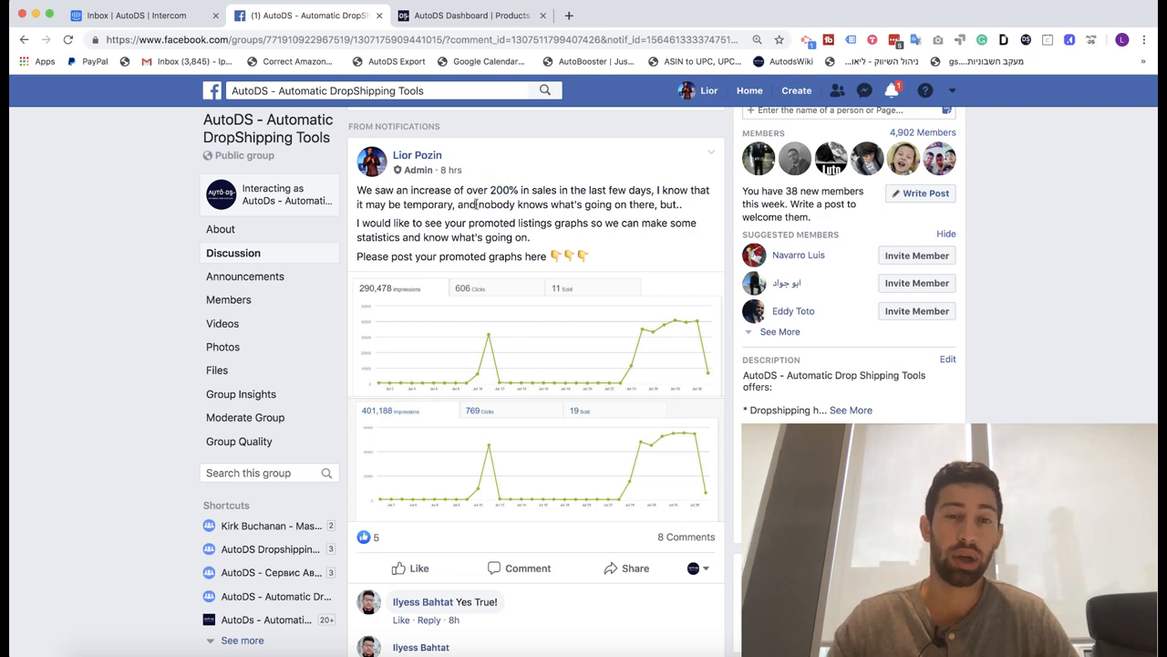
scroll(down, 3)
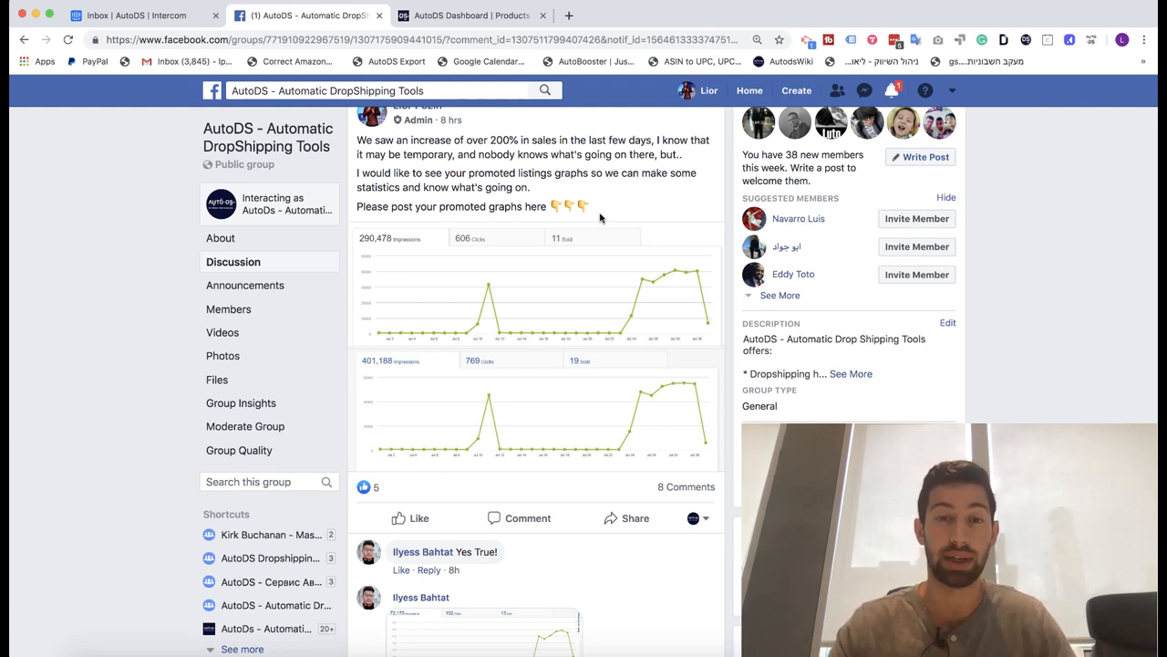
scroll(down, 3)
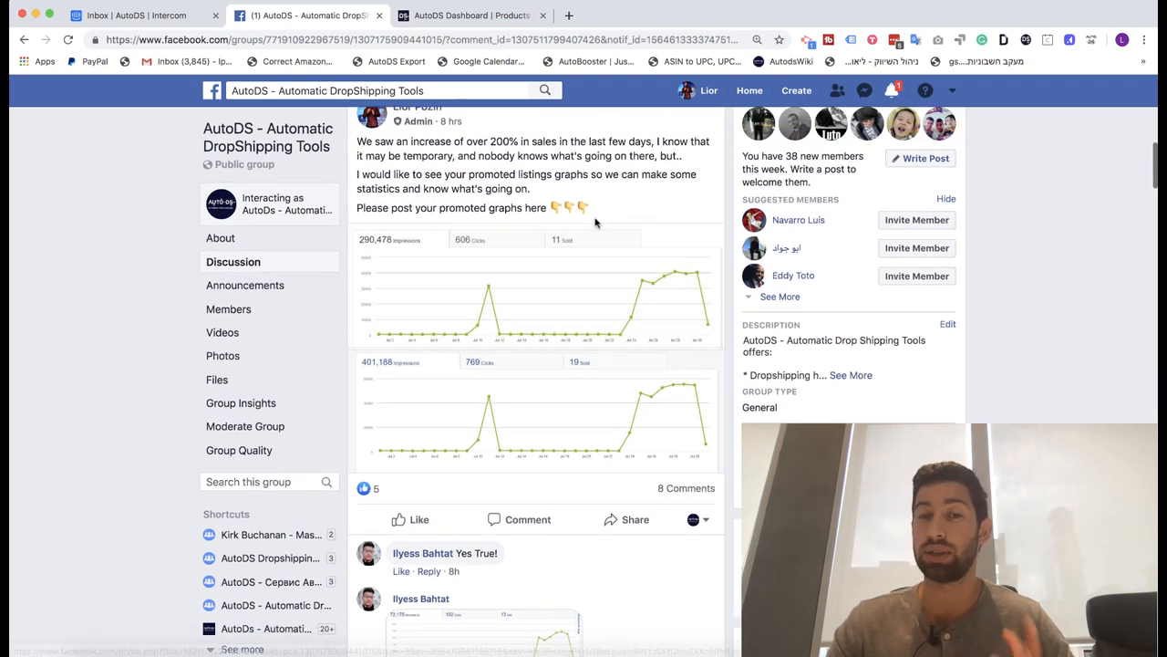
scroll(down, 3)
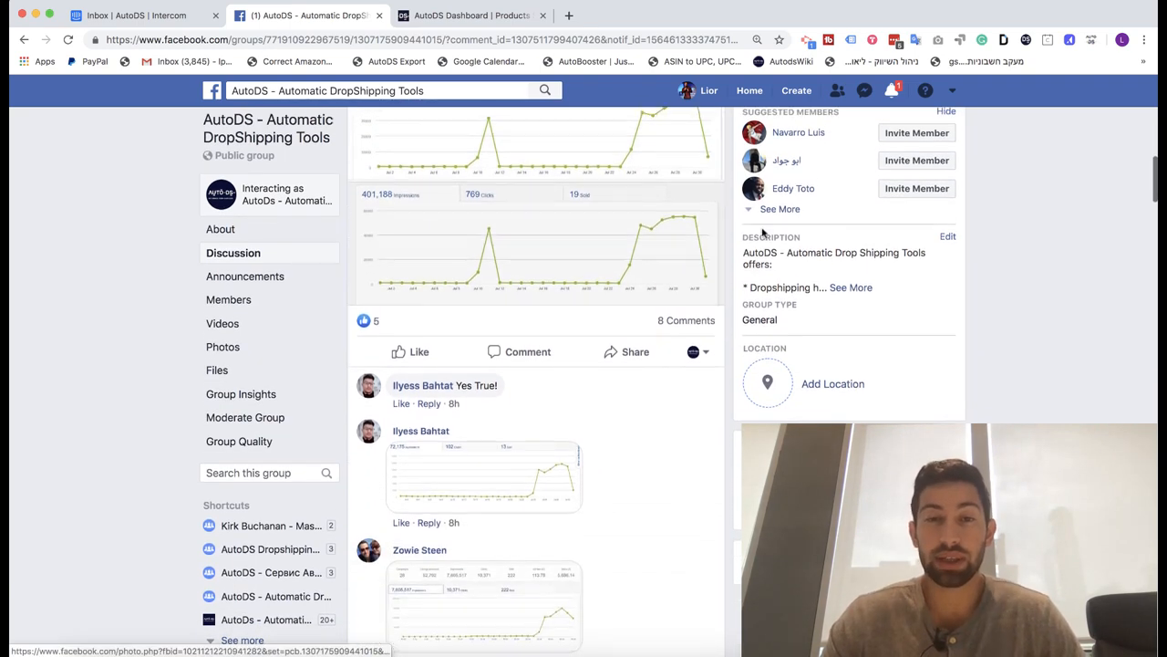
scroll(down, 3)
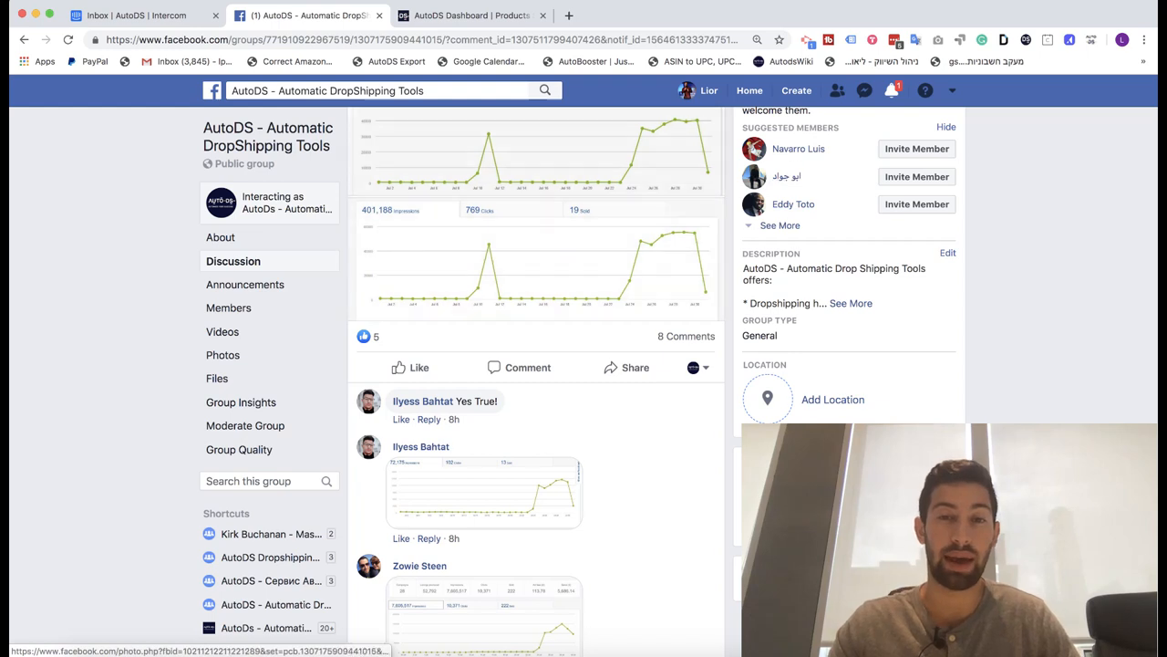
scroll(down, 3)
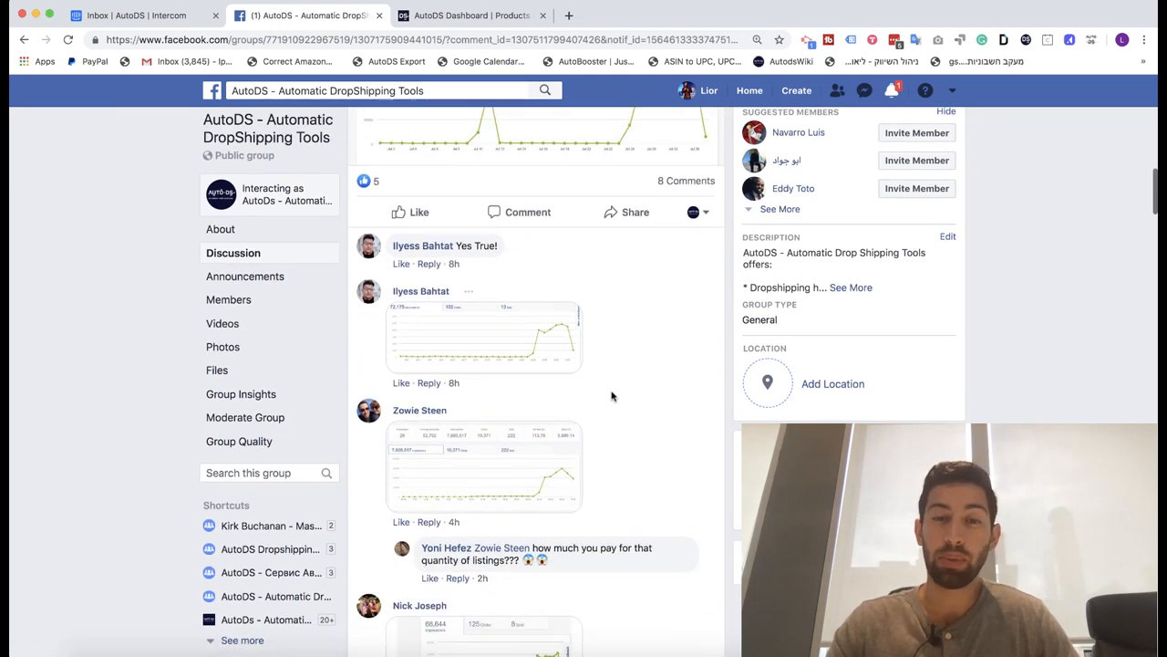
scroll(down, 3)
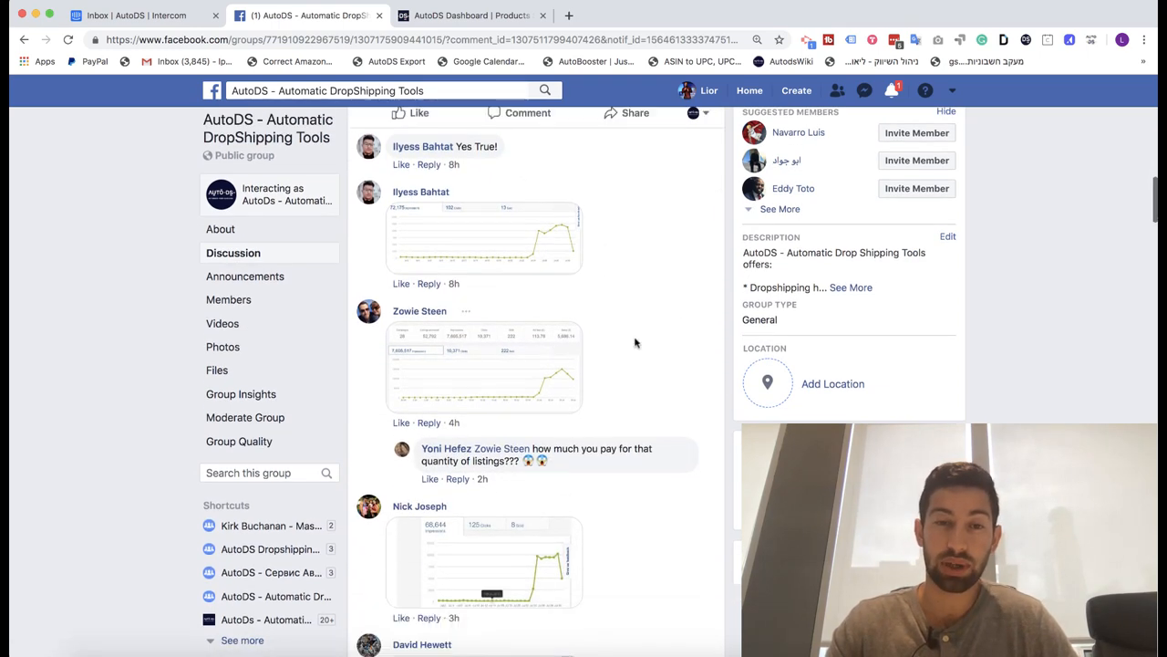
scroll(down, 3)
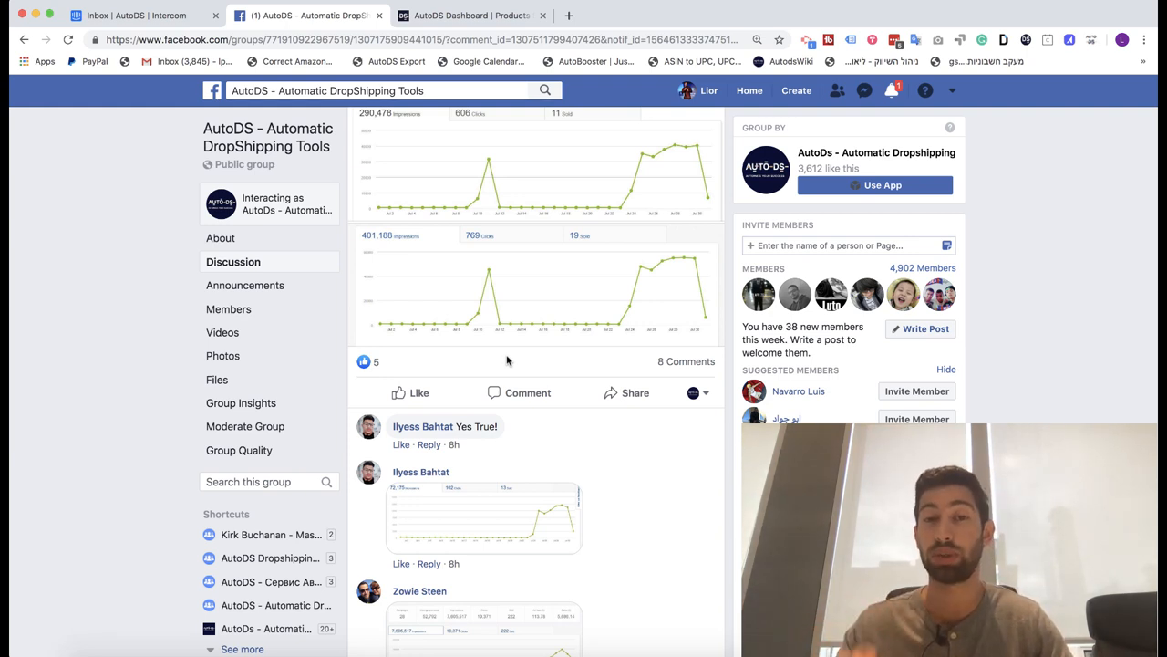
mouse_move(376, 409)
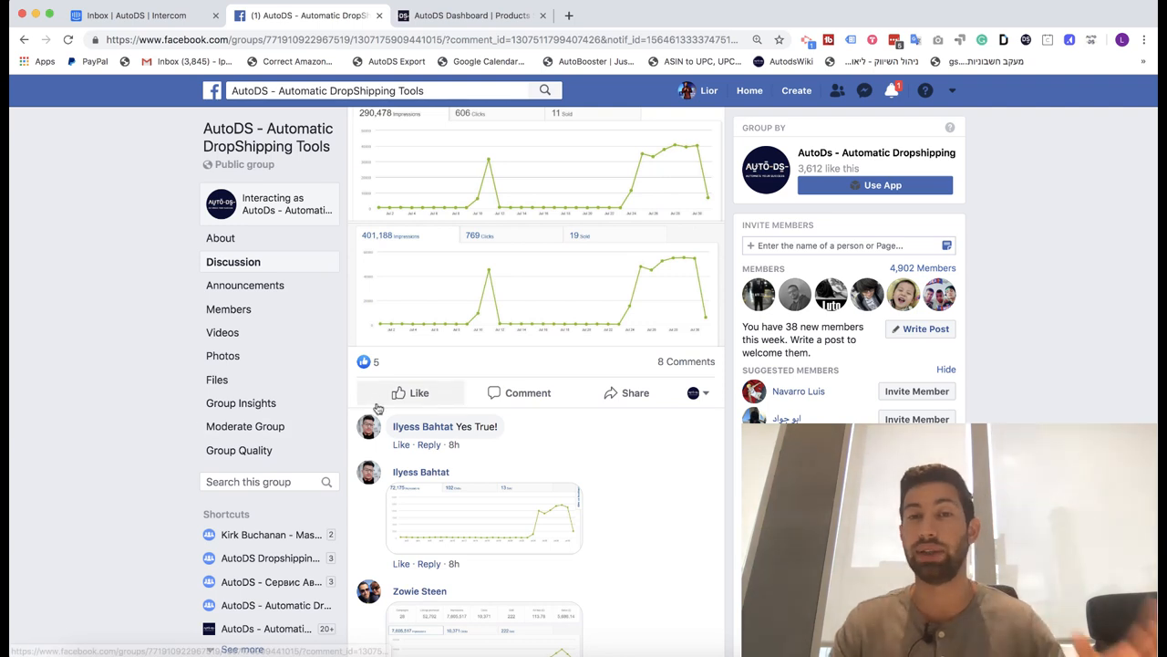